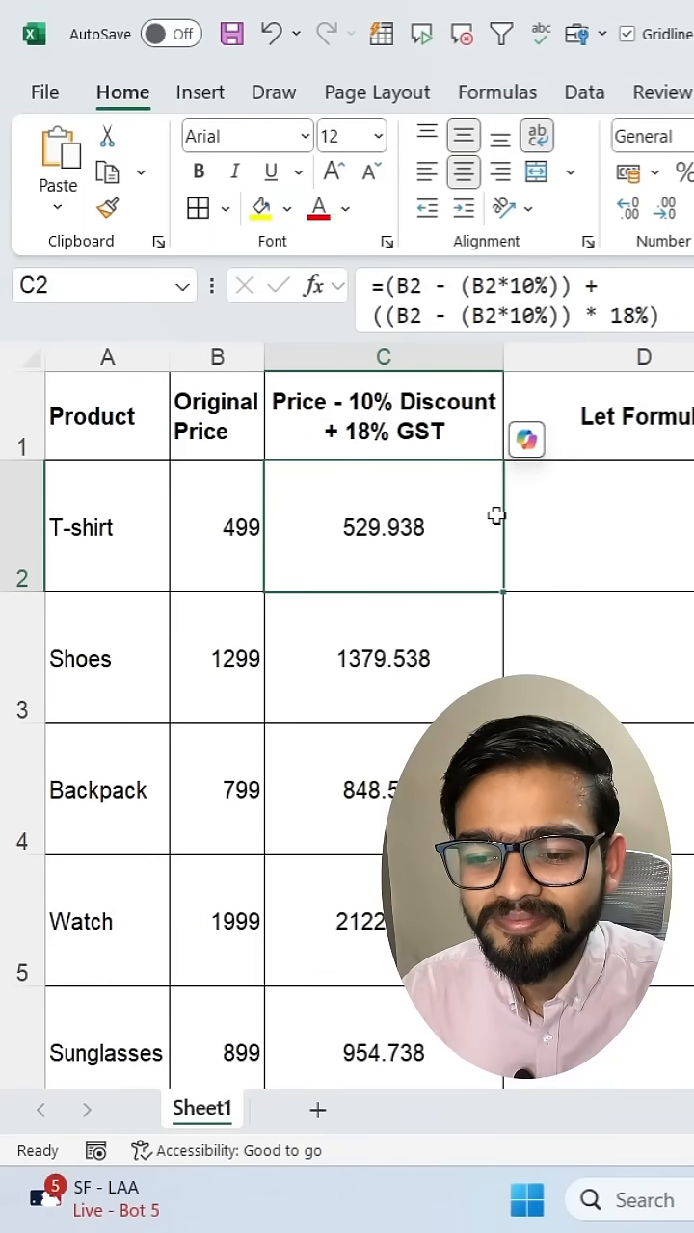
- Begin =LET( in D2, defining Price as the original price cell B2
double_click(384, 528)
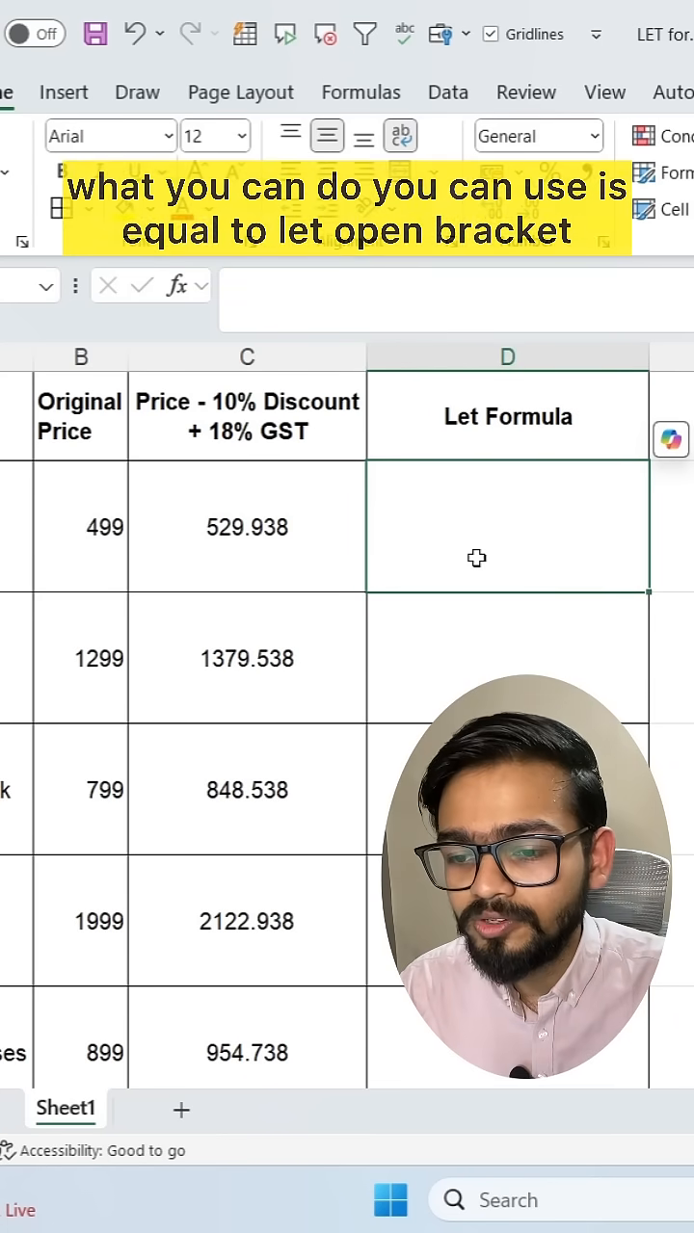
text(=let()
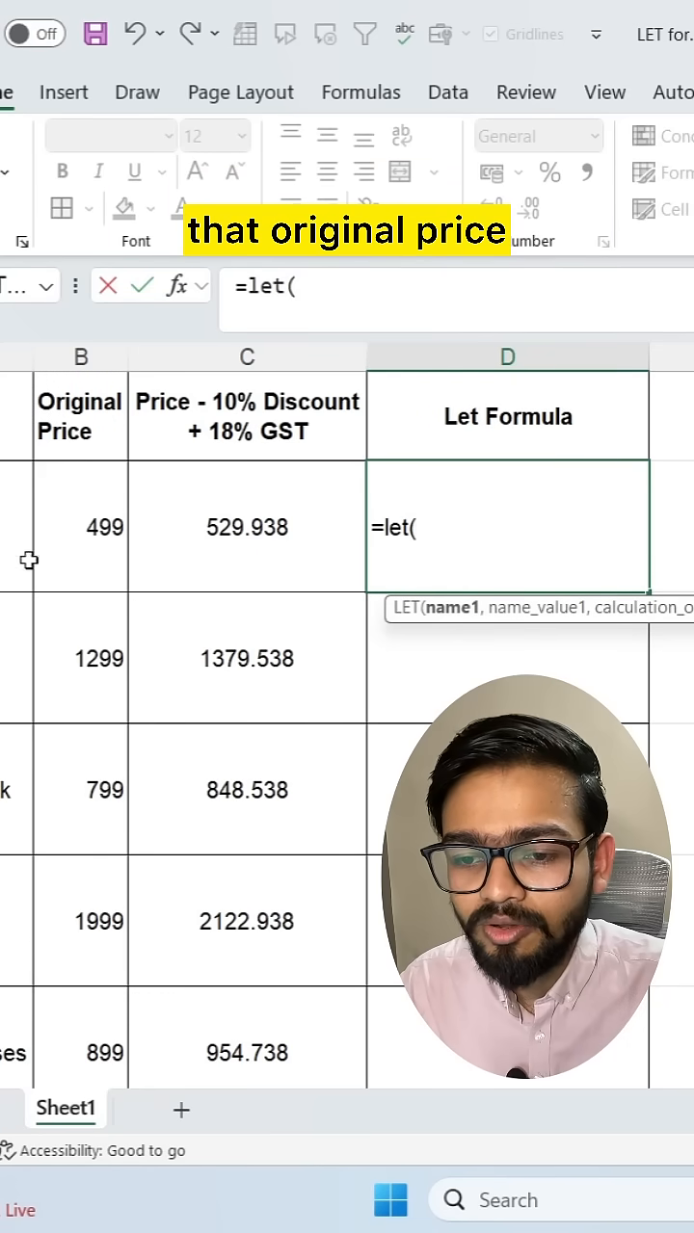
text(Price)
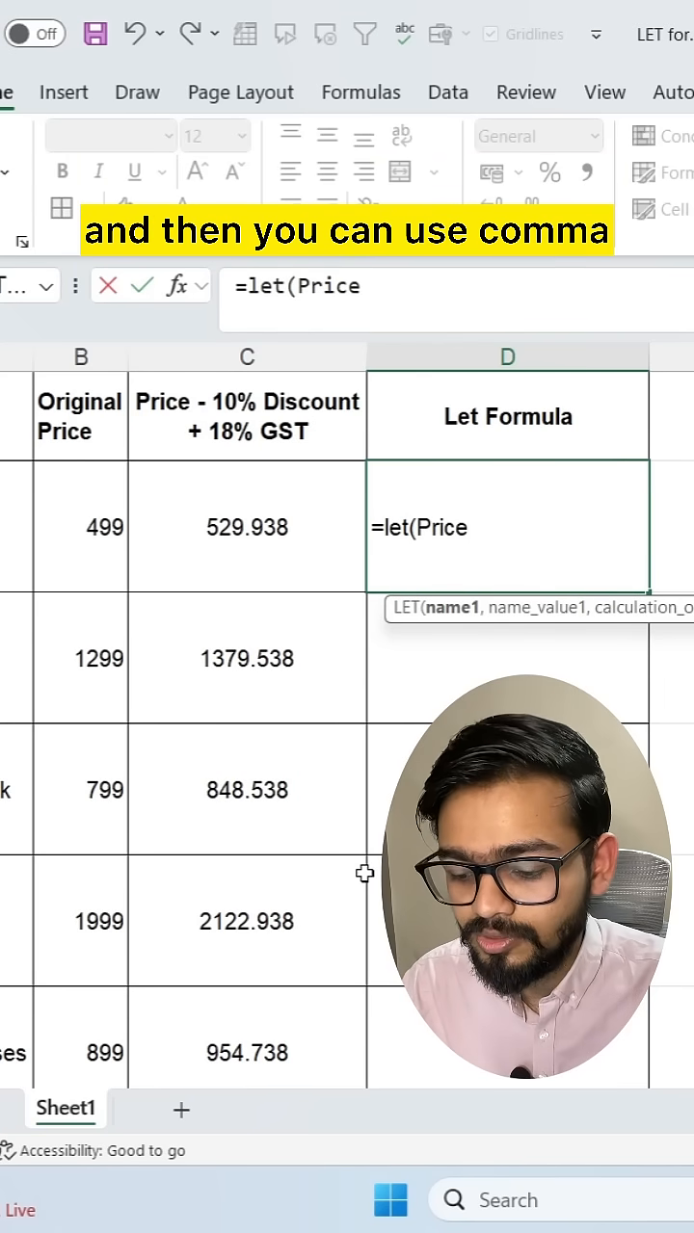
text(,)
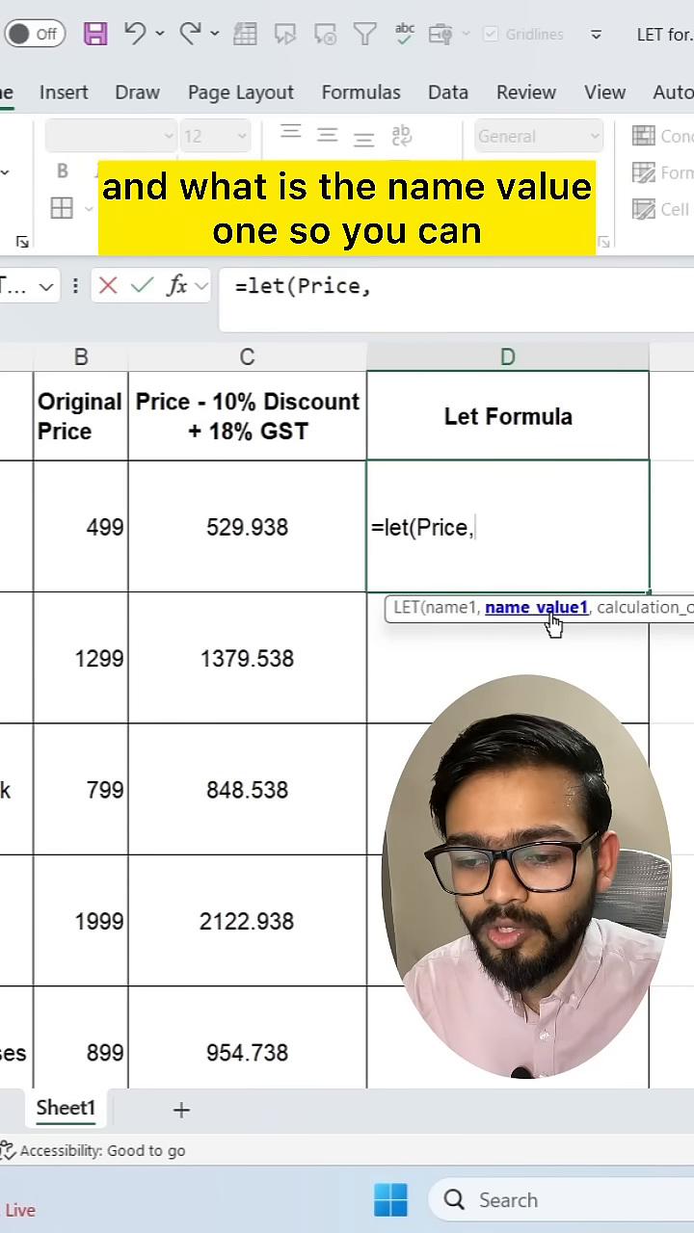
click(81, 528)
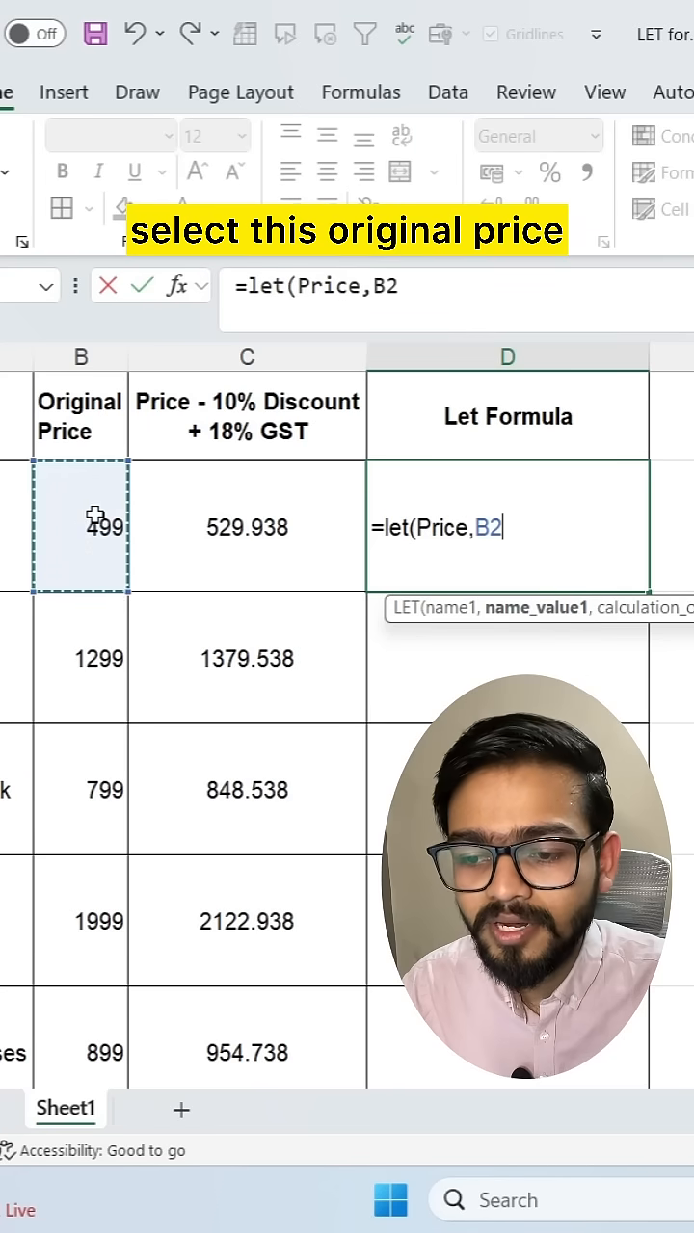
text(,)
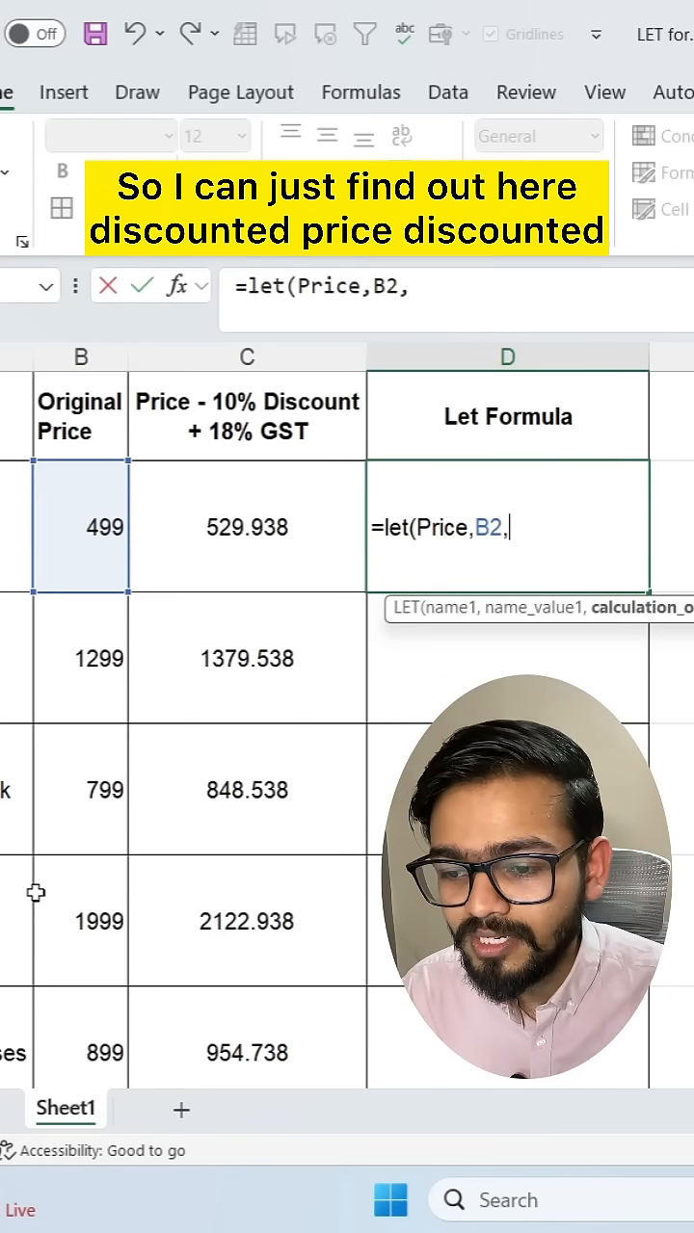
- Add the name DiscountedPrice defined as Price*0.9 to the LET formula
text(Di)
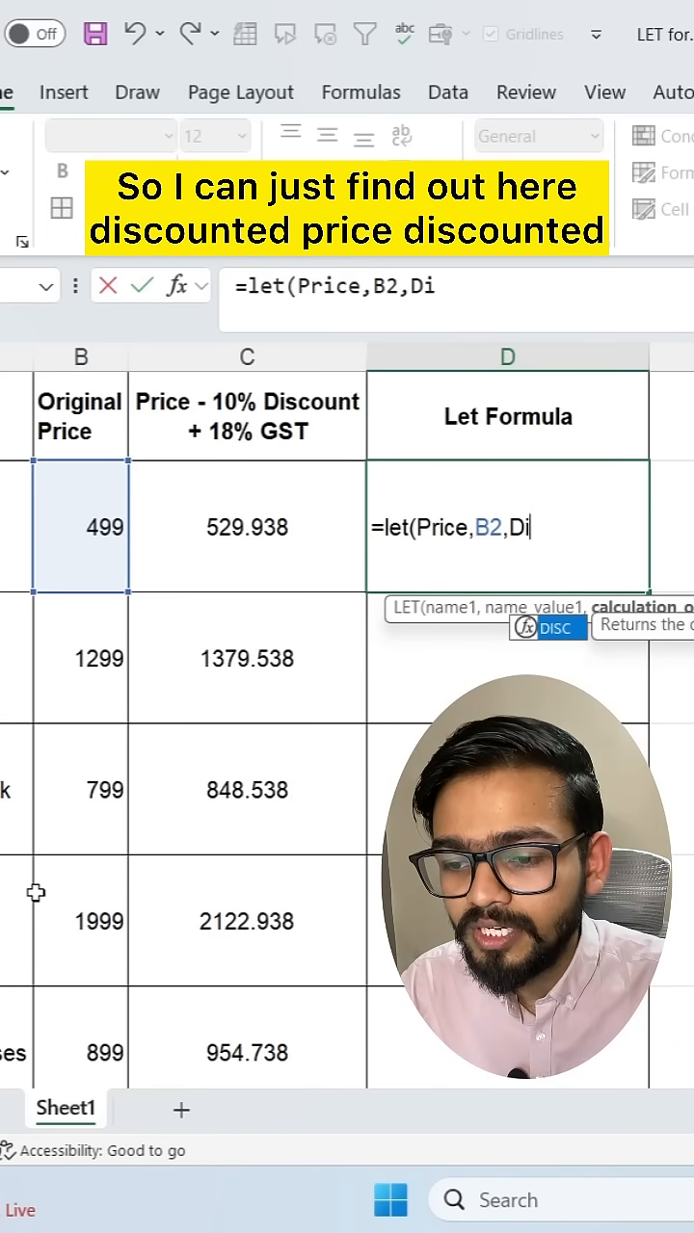
text(scounted)
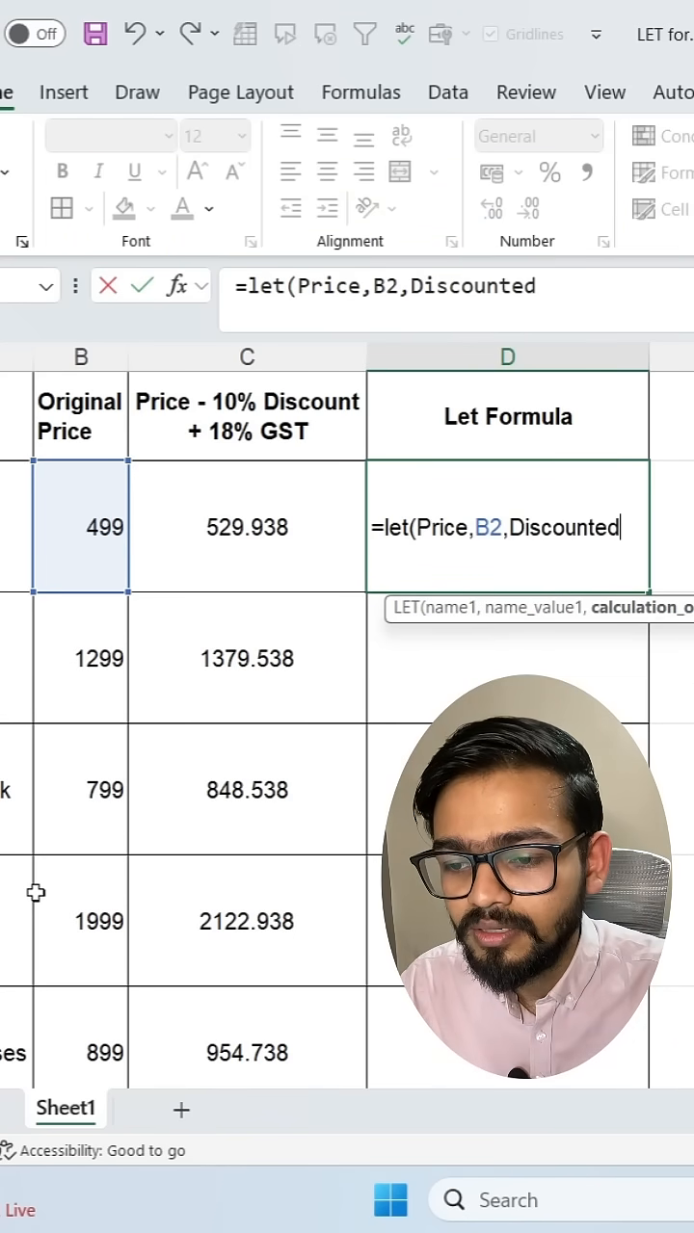
text(Price)
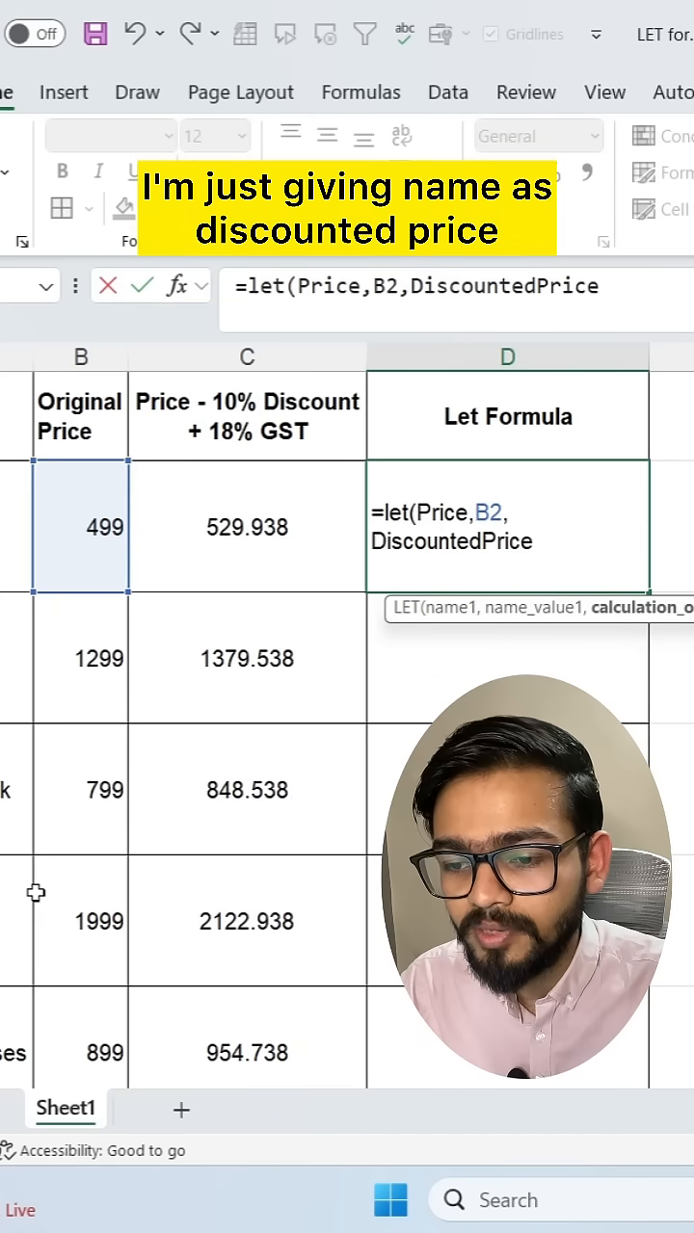
text(,)
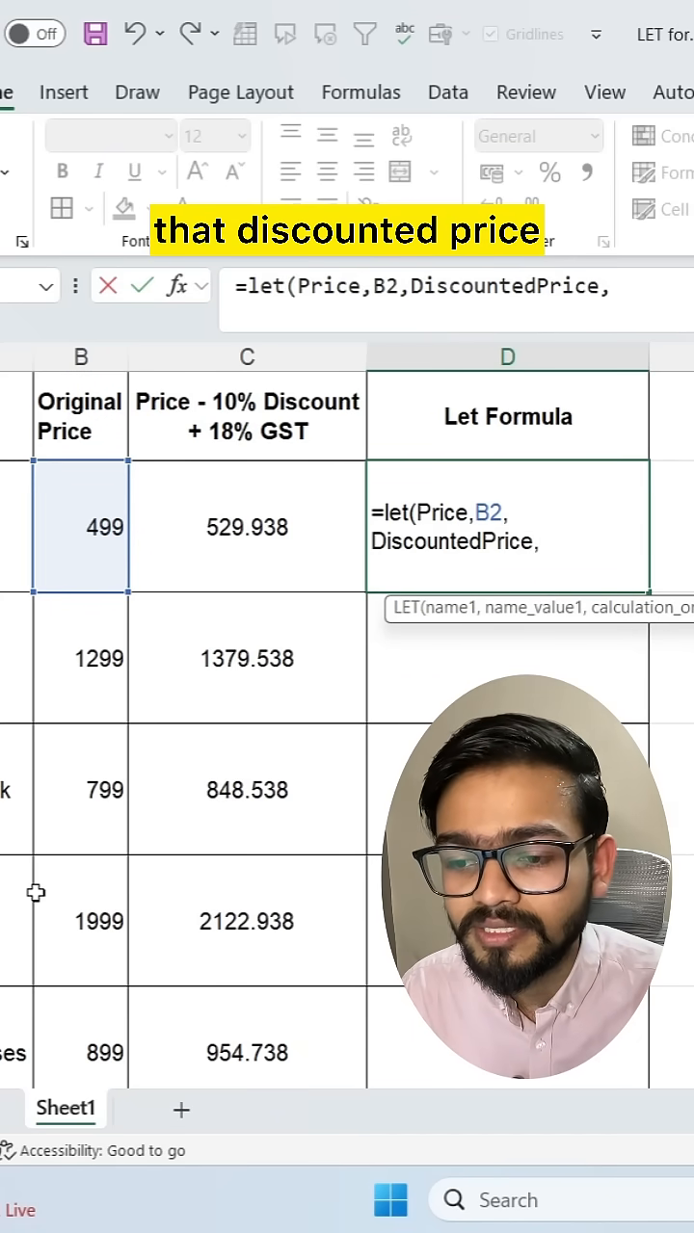
text(Pr)
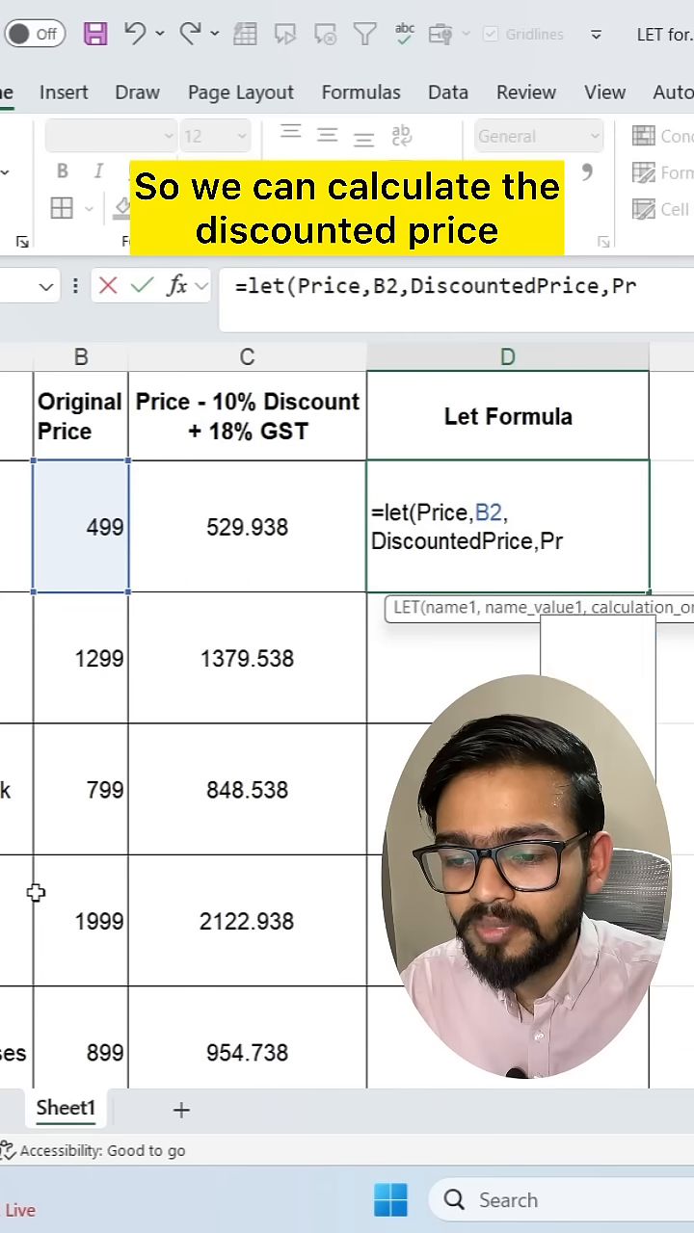
text(Price)
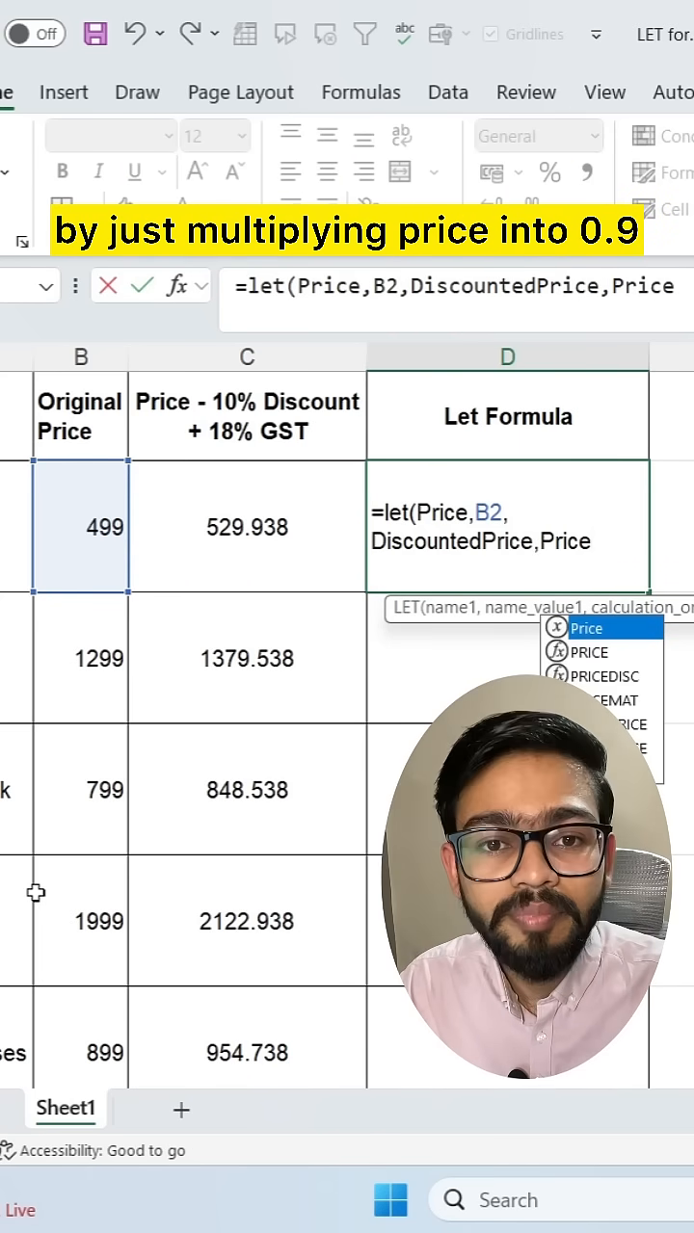
text(*)
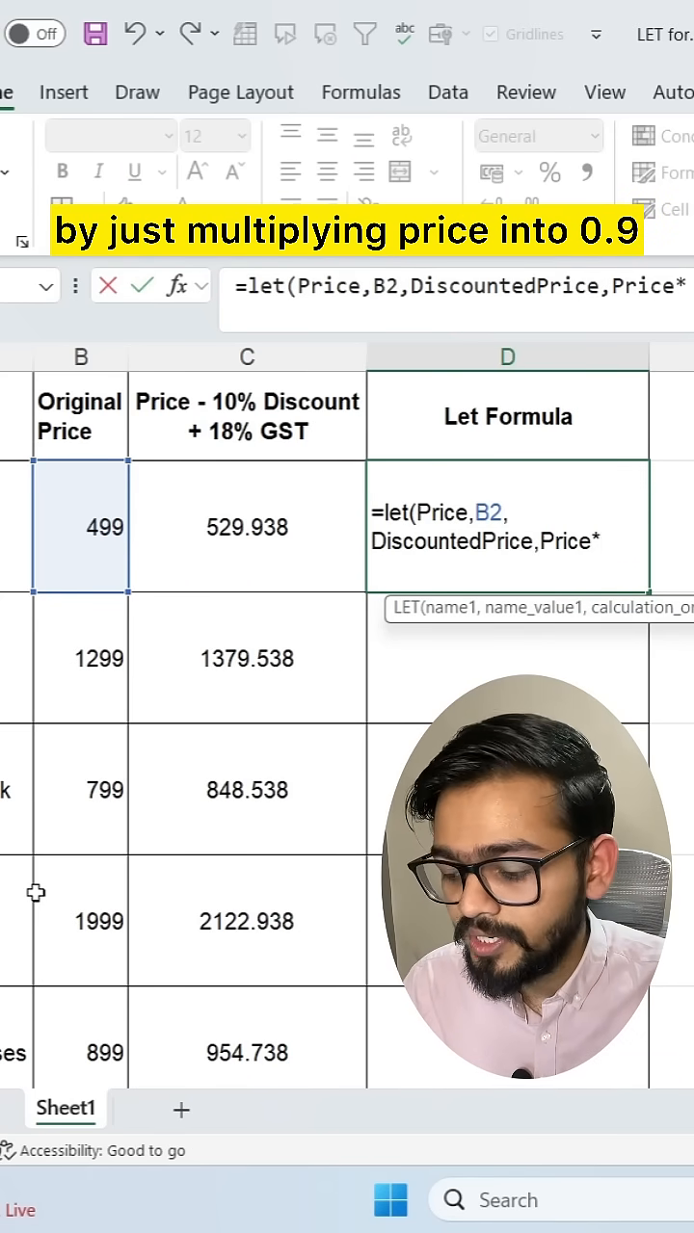
text(0.9)
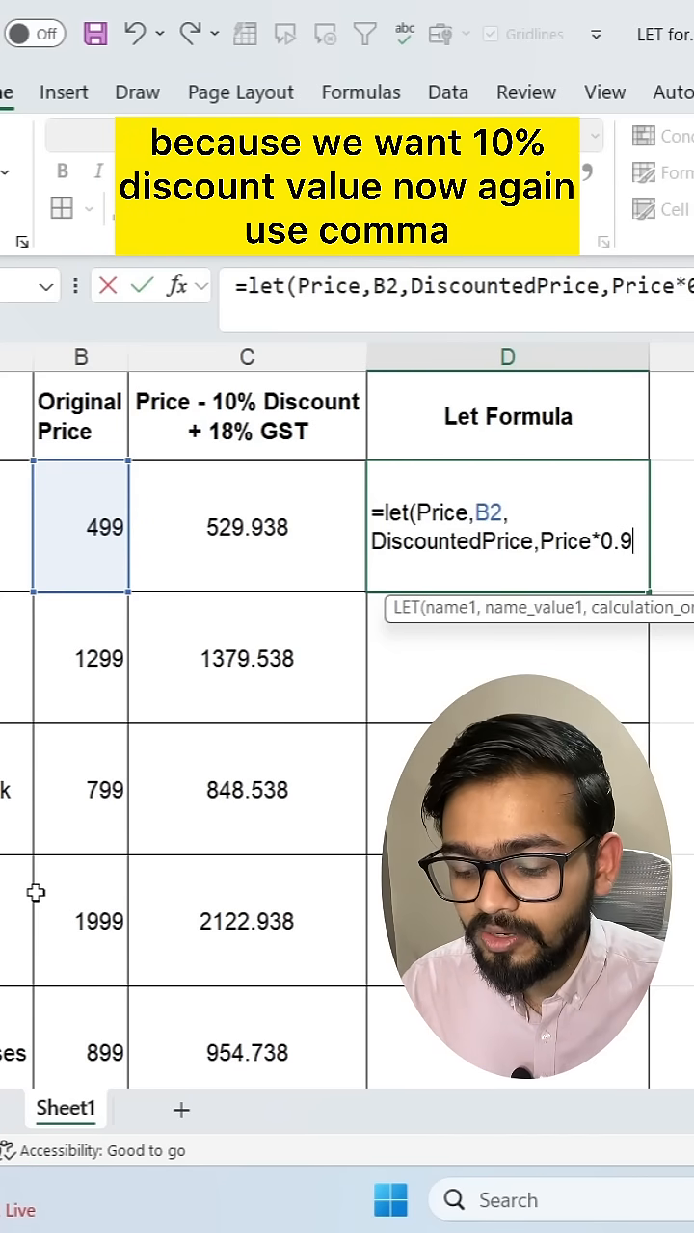
text(,)
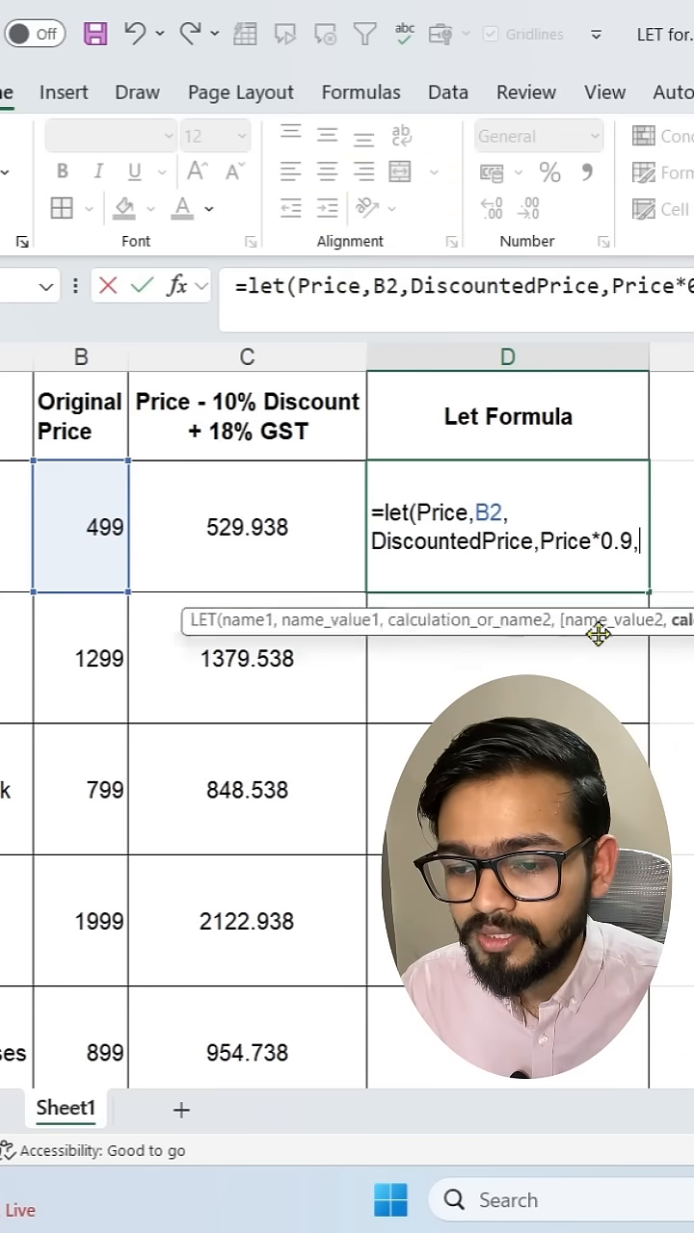
- Add the name FinalPrice defined as DiscountedPrice*1.18 to the LET formula
text(F)
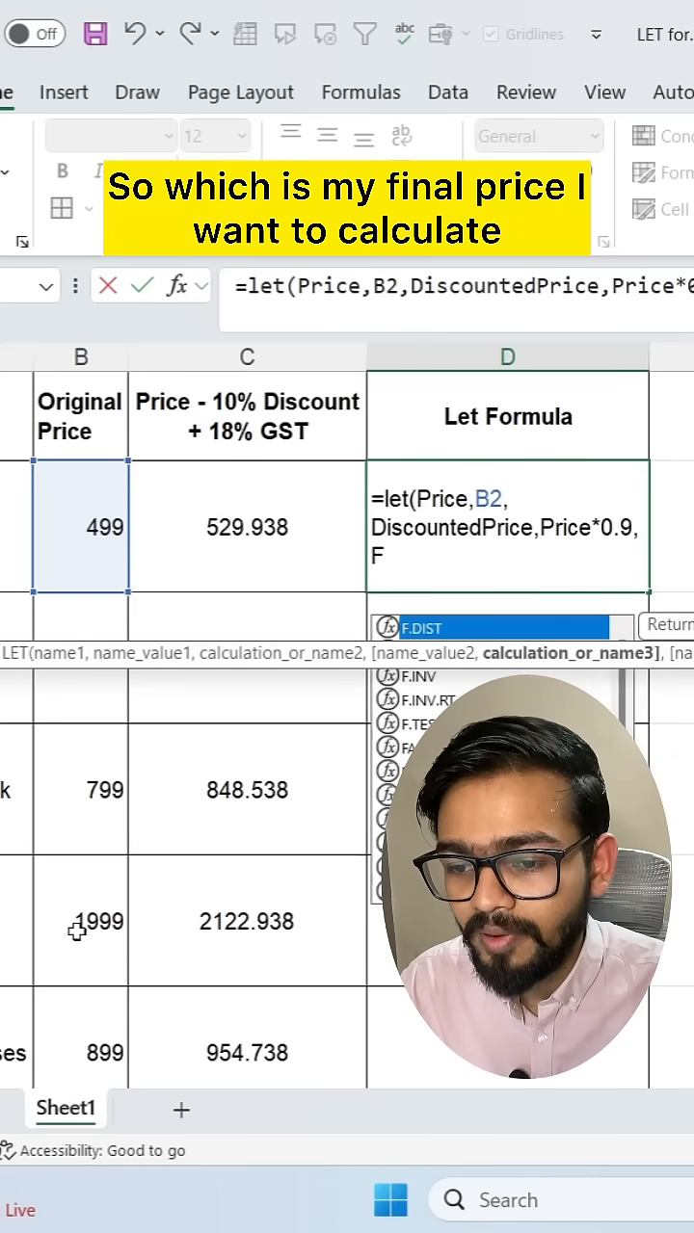
text(inalPrice)
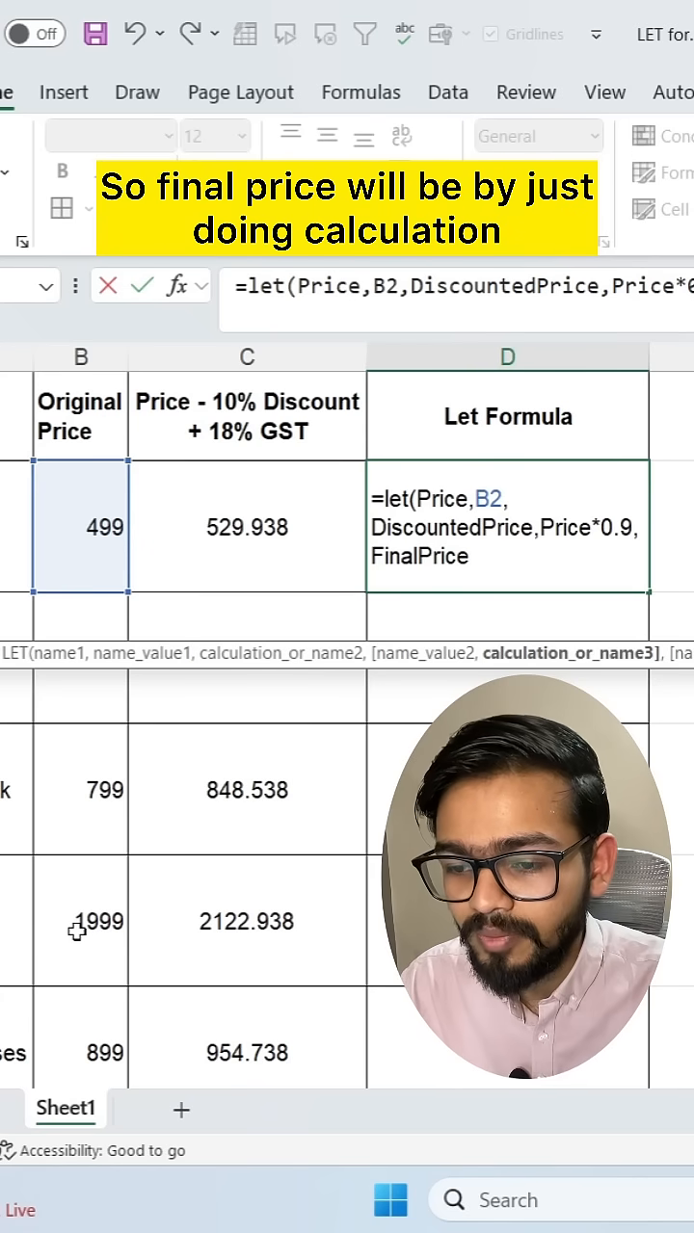
text(,)
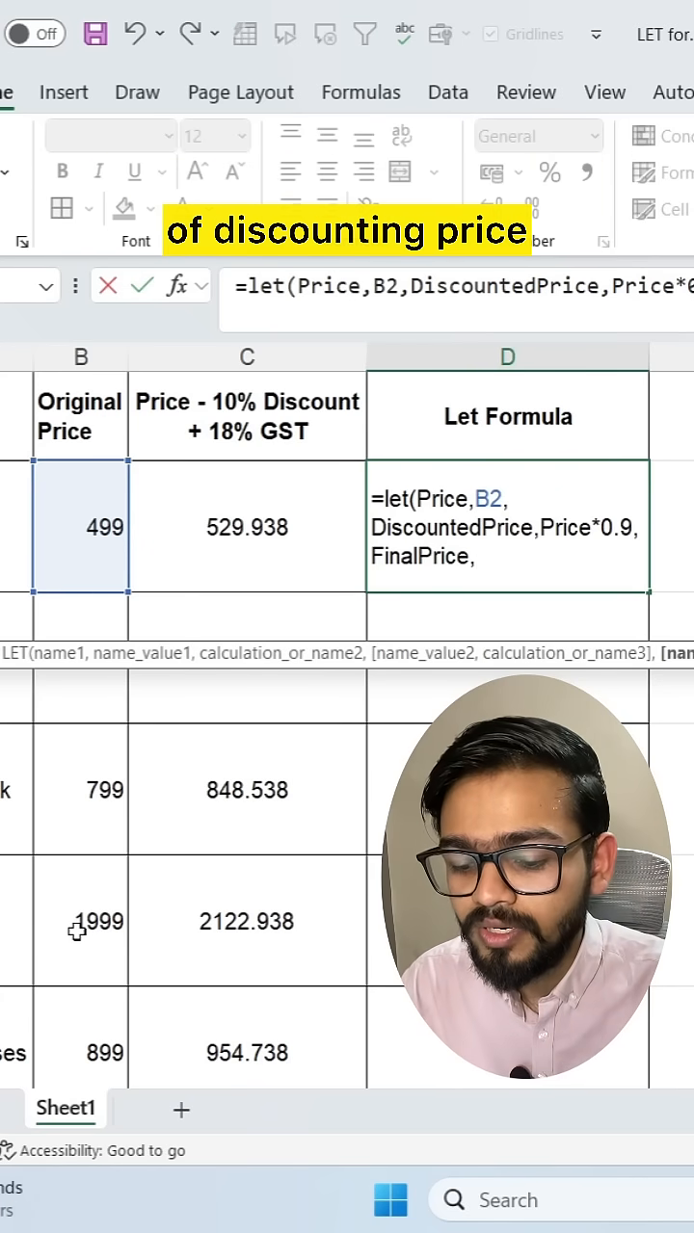
text(DiscountedPrice*)
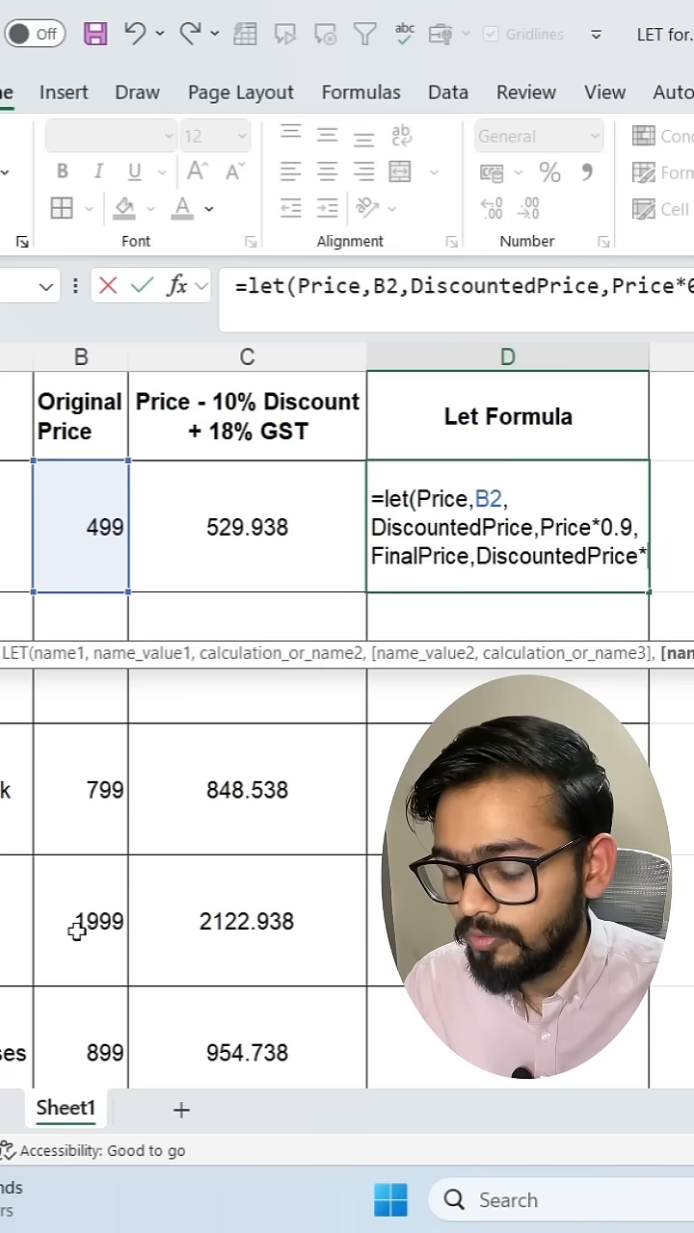
text(1.18)
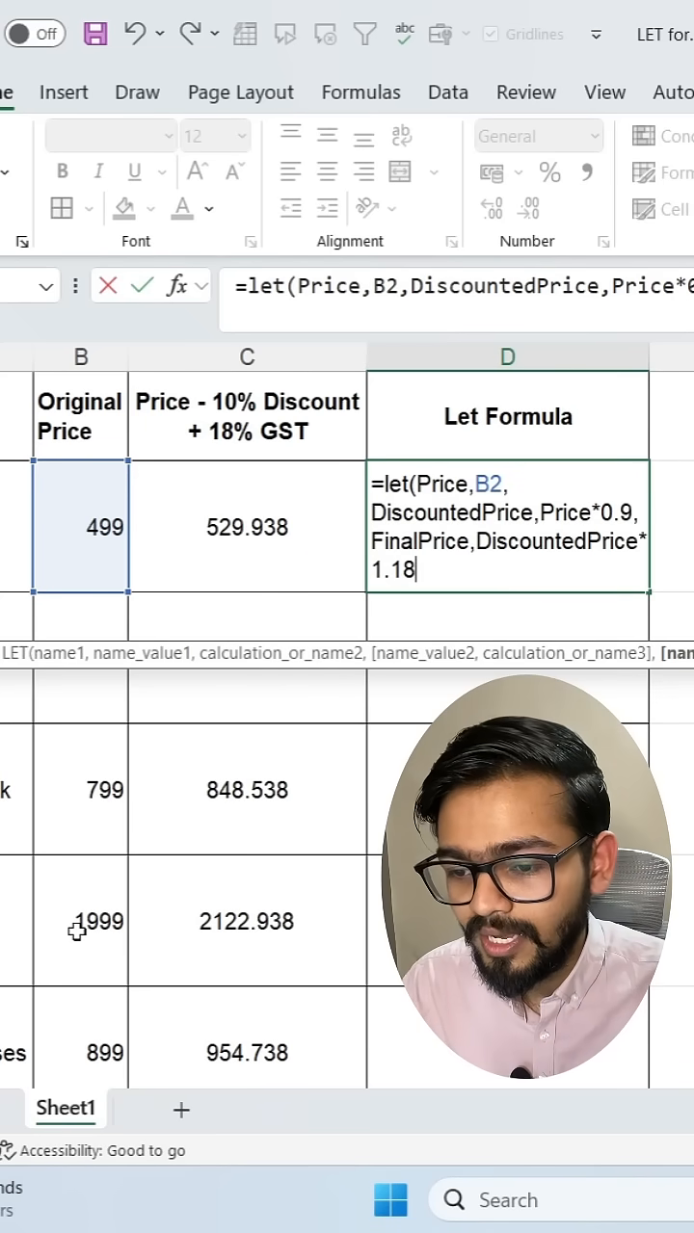
text(,)
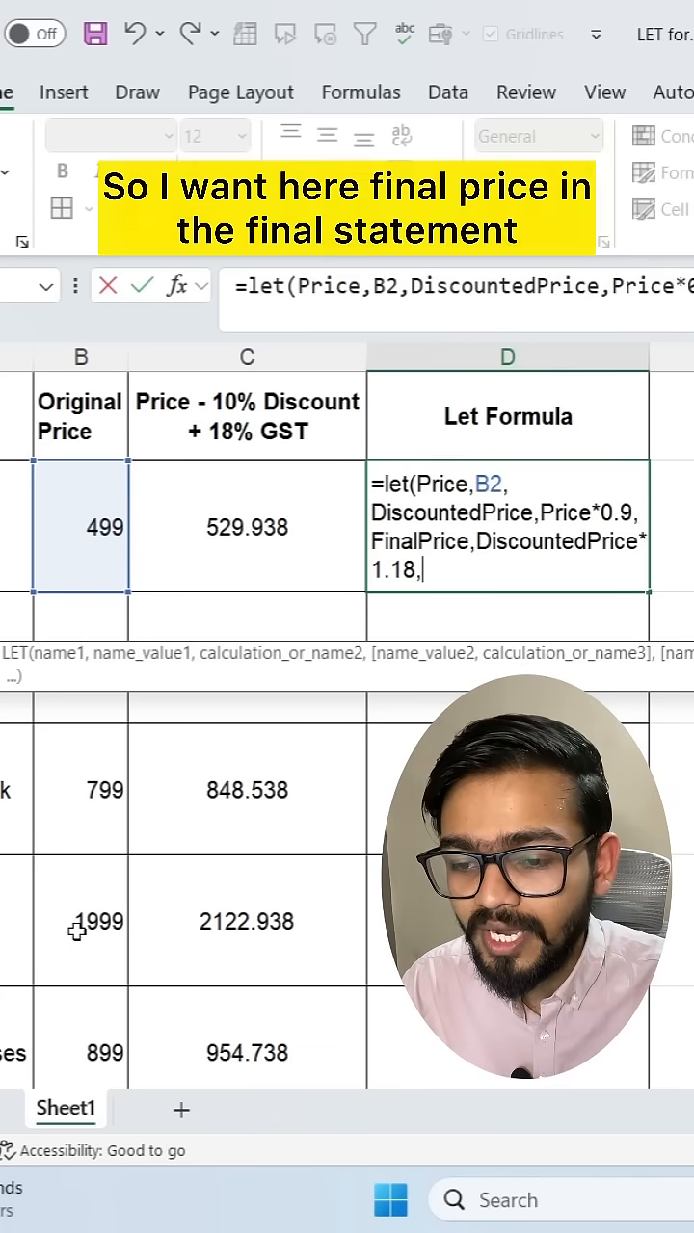
- Return FinalPrice and commit the formula so D2 shows 529.938
text(Final)
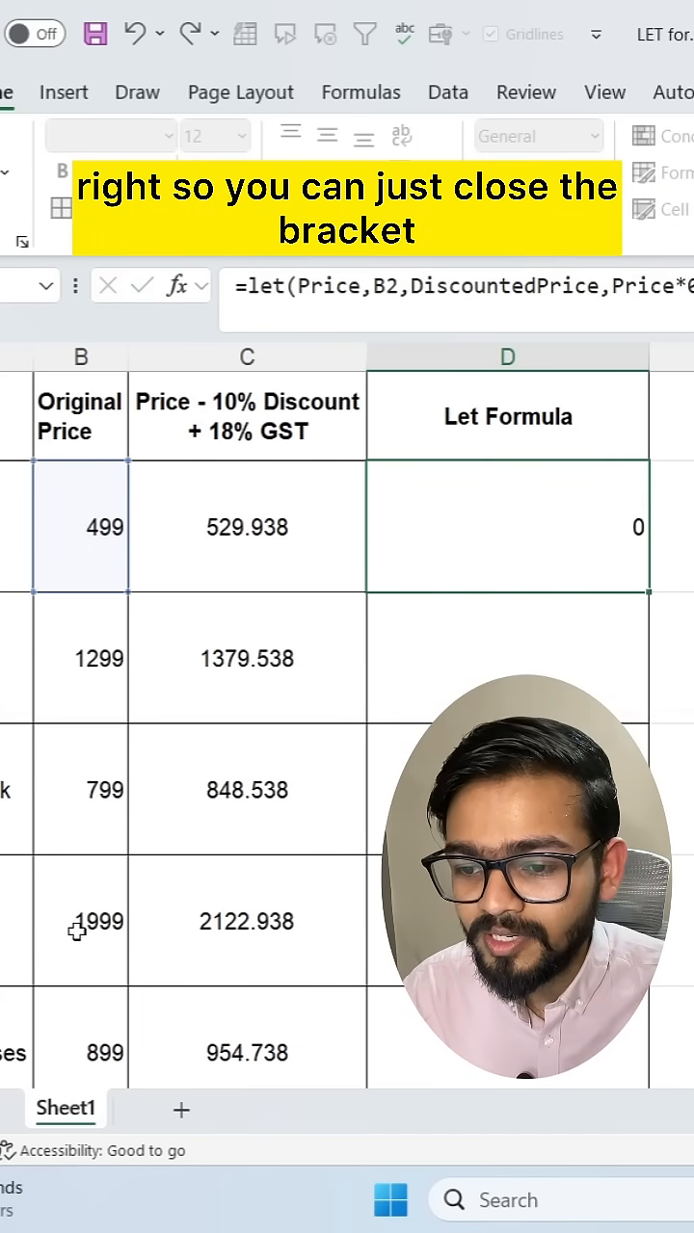
key(Enter)
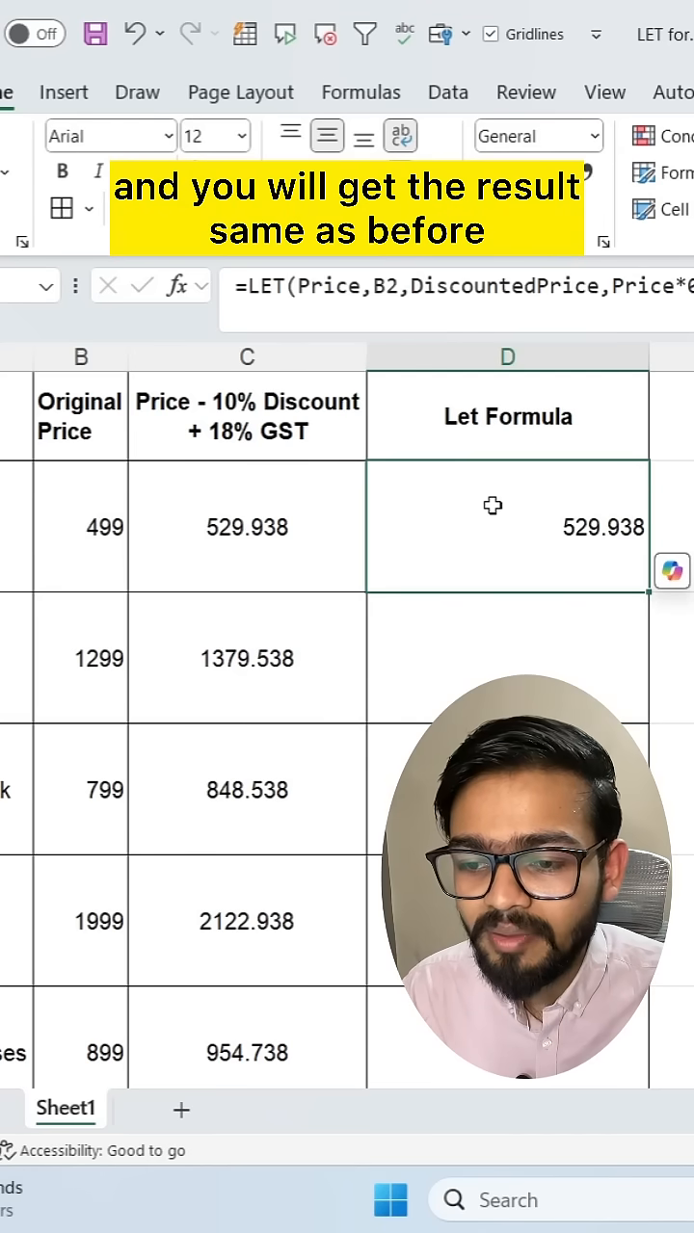